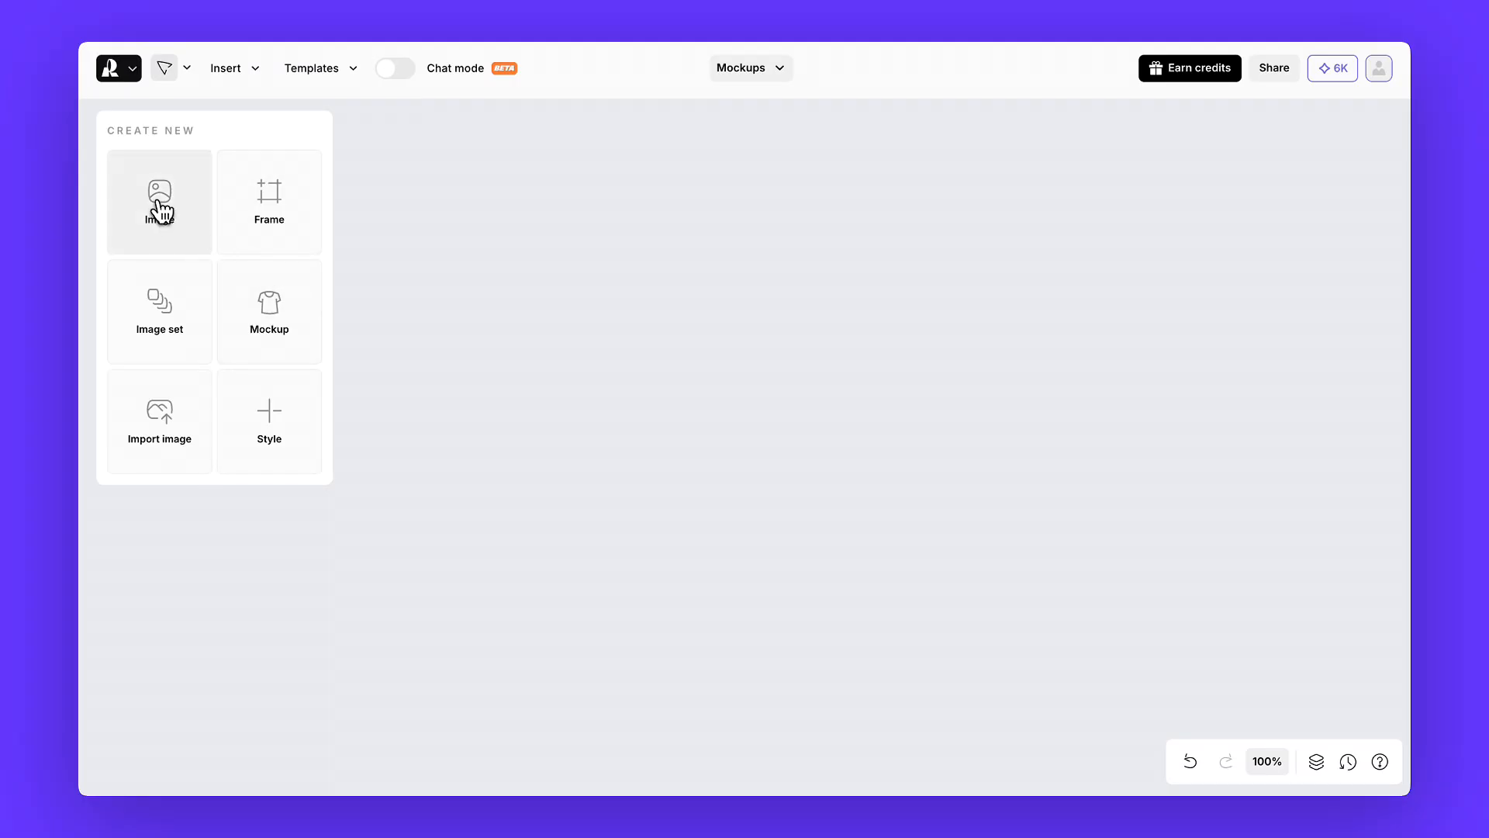
Start a new 1:1 image with the Natural light photo style applied.
left_click(158, 200)
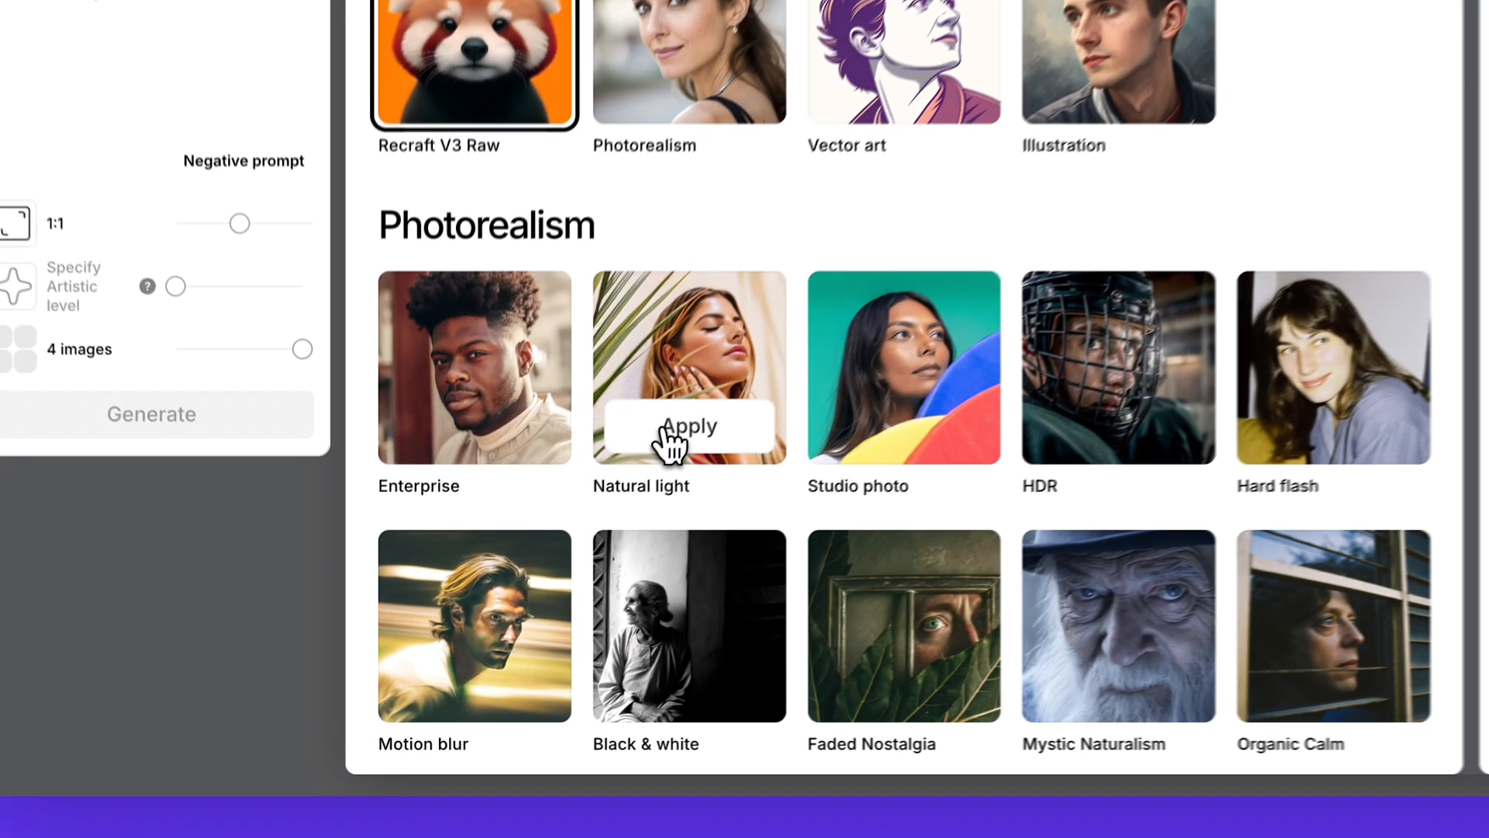
left_click(689, 425)
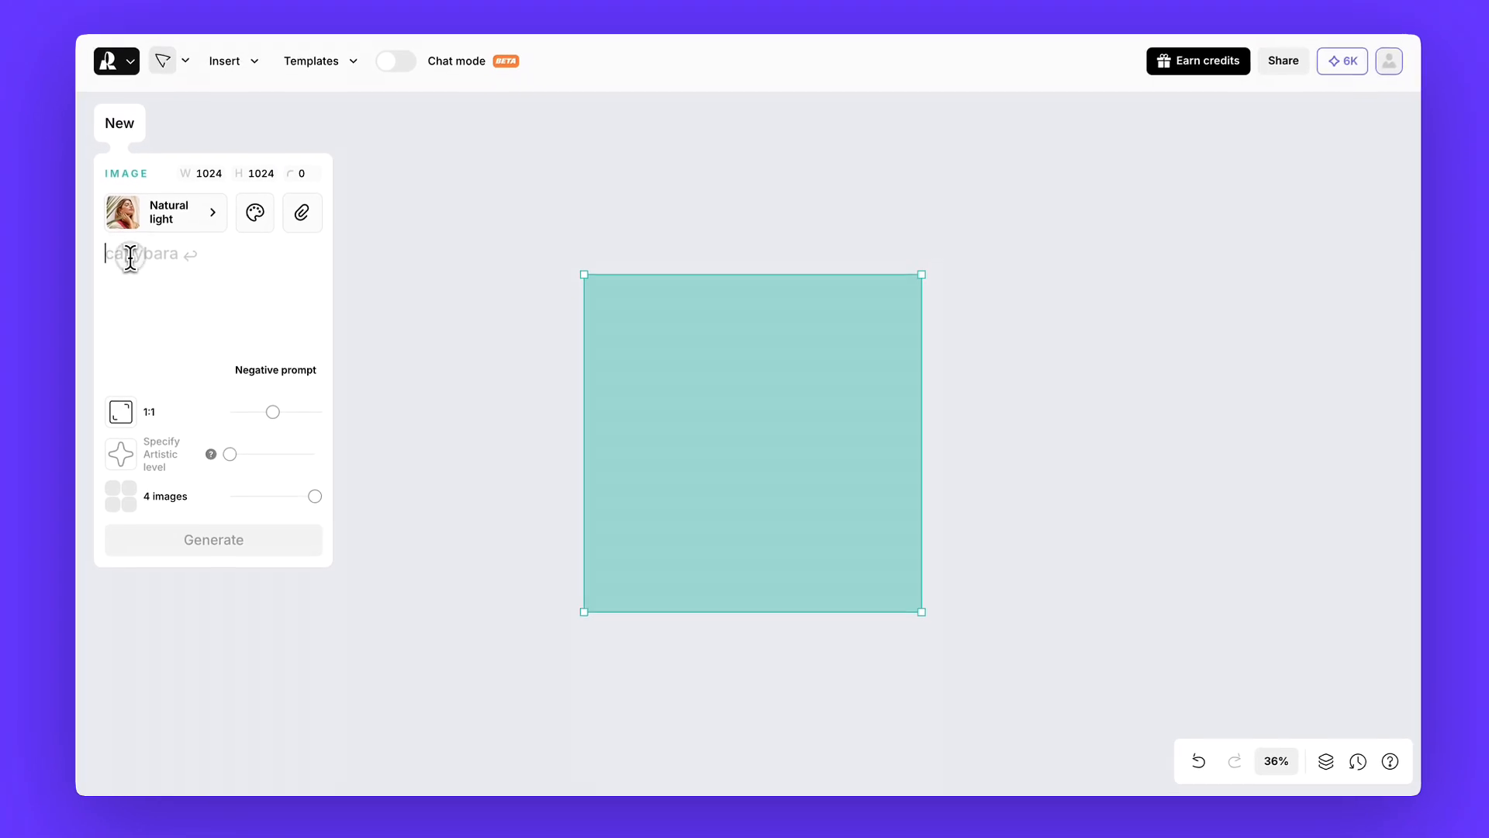
Generate a 4:5 portrait of a plain logo-free hoodie floating in mid-air.
type("A plain hoodie is shown floating in mid-air, as if suspended without support. The garment holds its natural shape, with the sleeves and hood gently extended outward.")
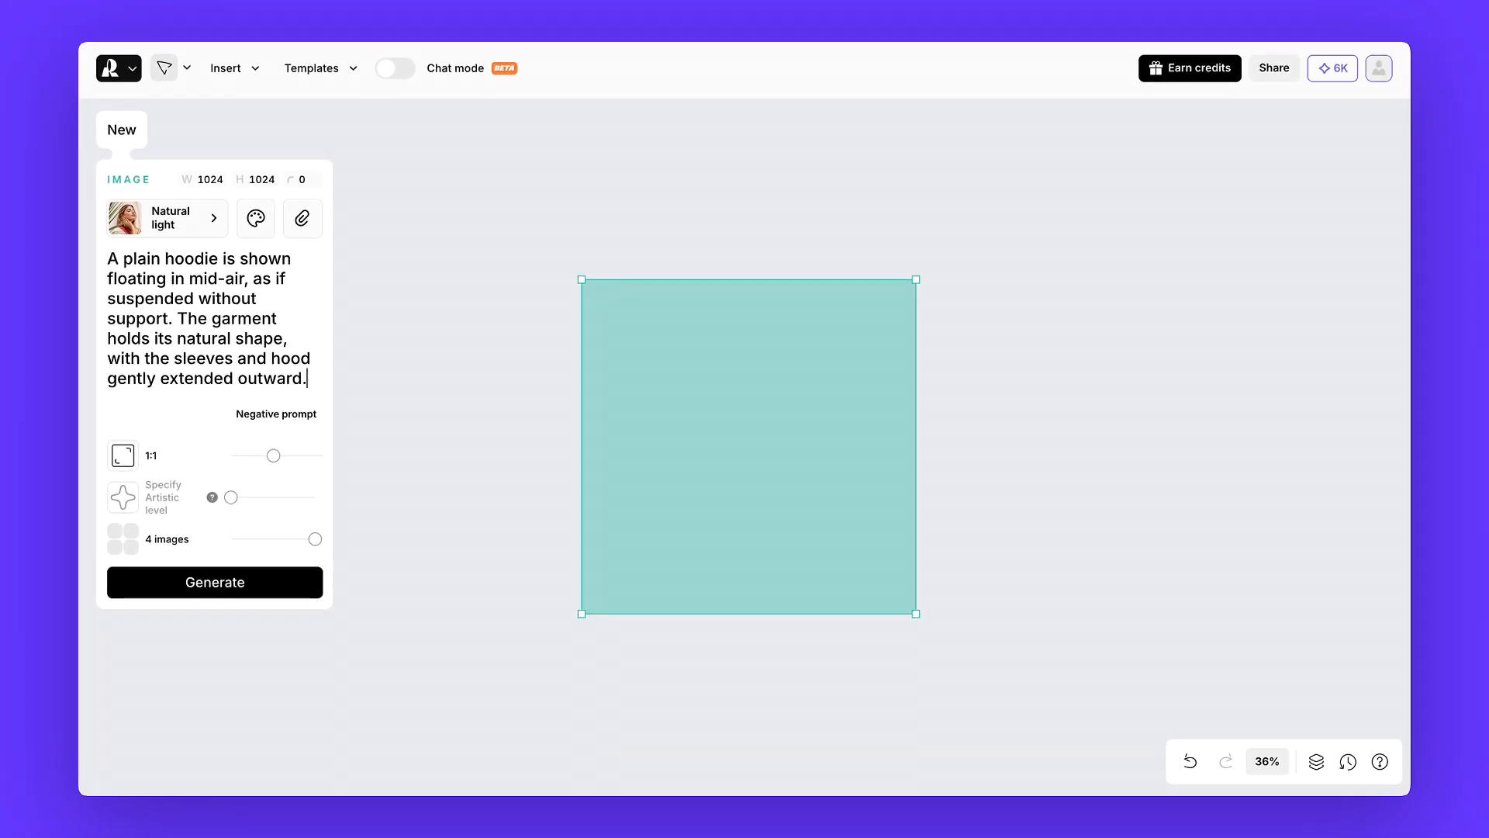
type("There are no visible logos or prints, and the fabric appears smooth and evenly distributed. The scene is set against a clean, solid background to focus attention on the hoodie's form and structure.")
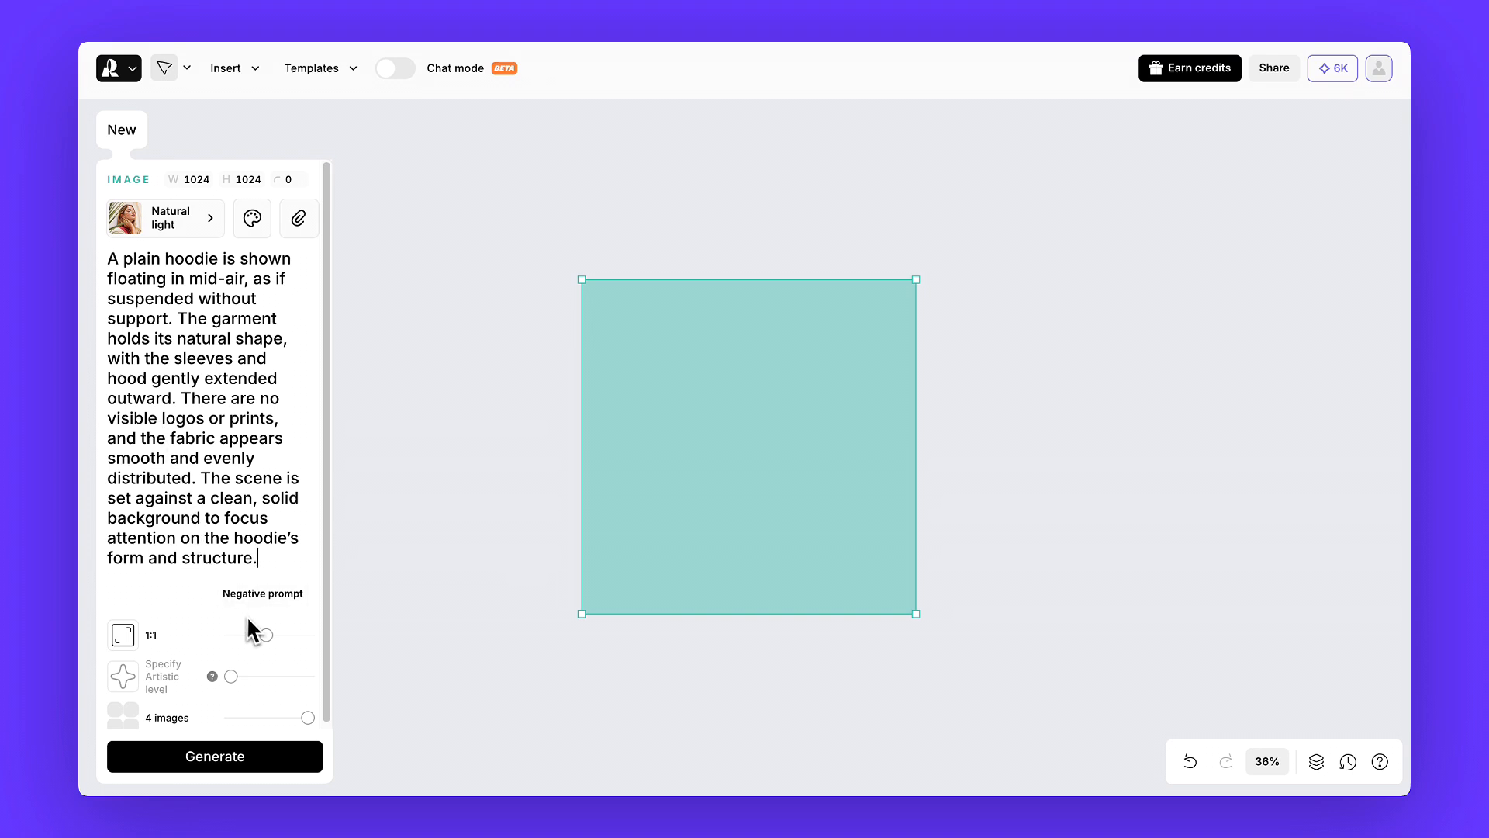
left_click_drag(266, 635, 272, 634)
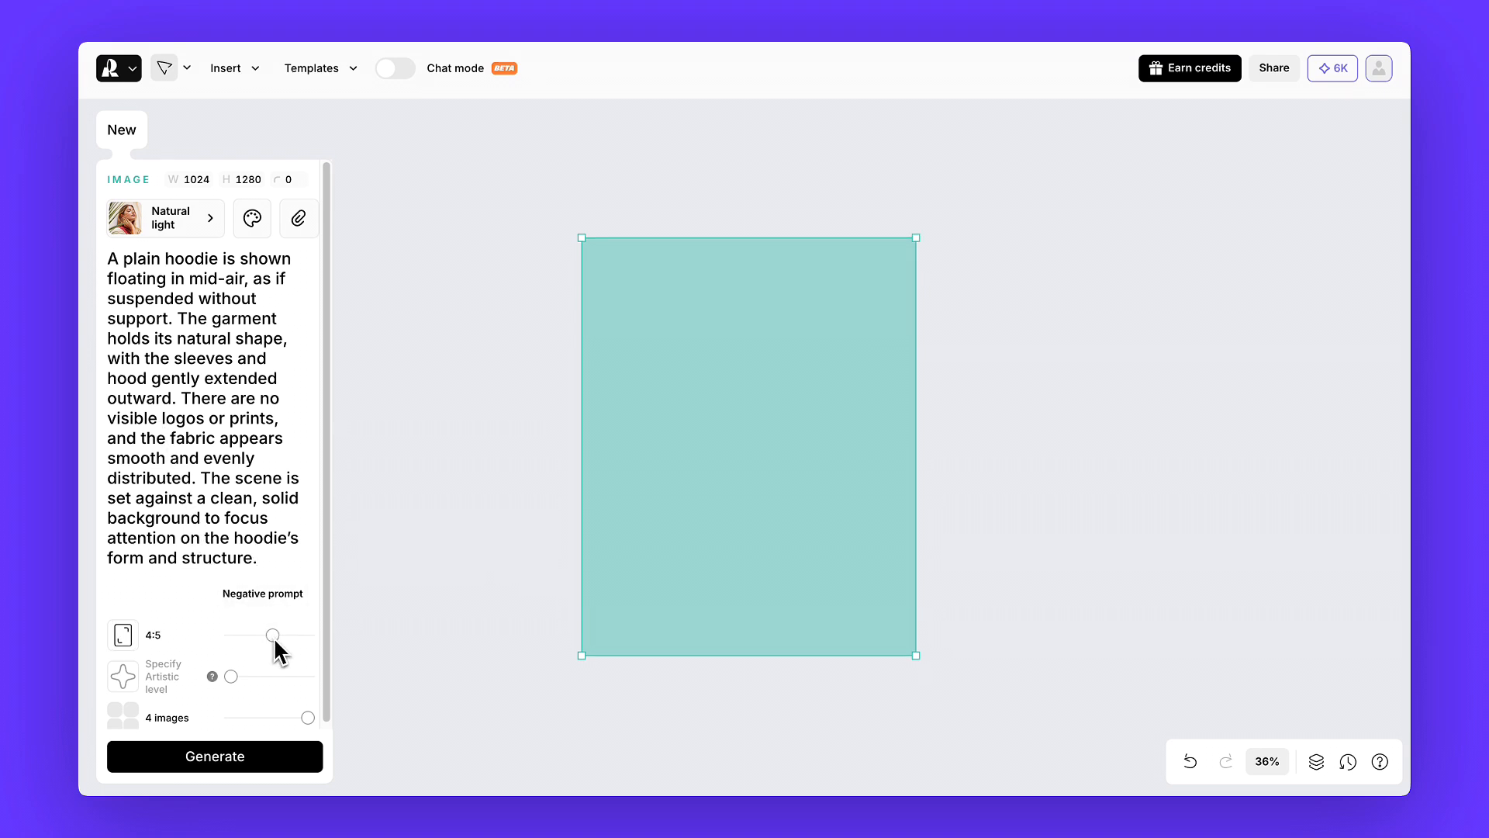
left_click(214, 756)
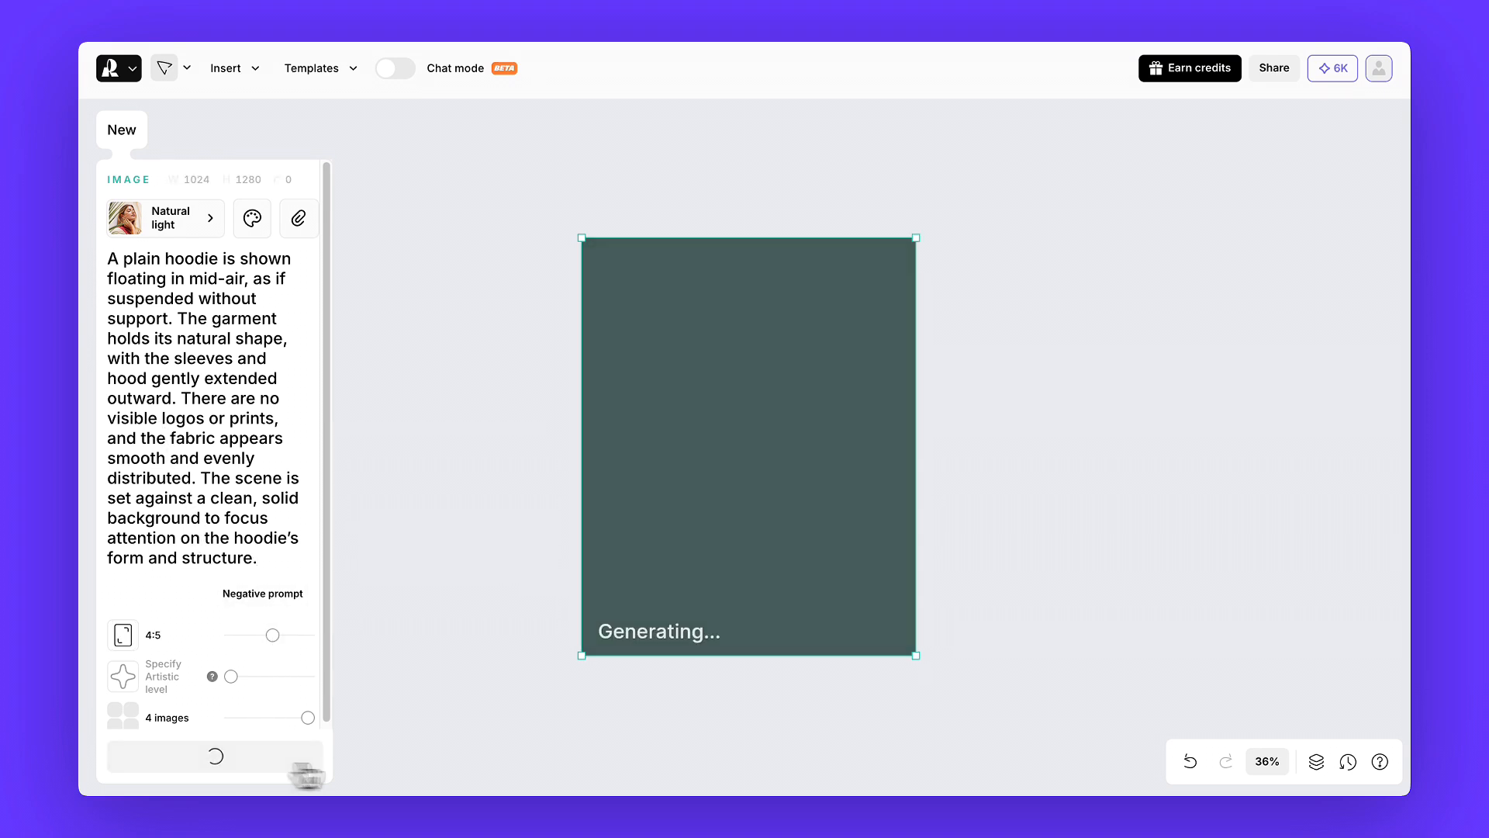
mouse_move(766, 437)
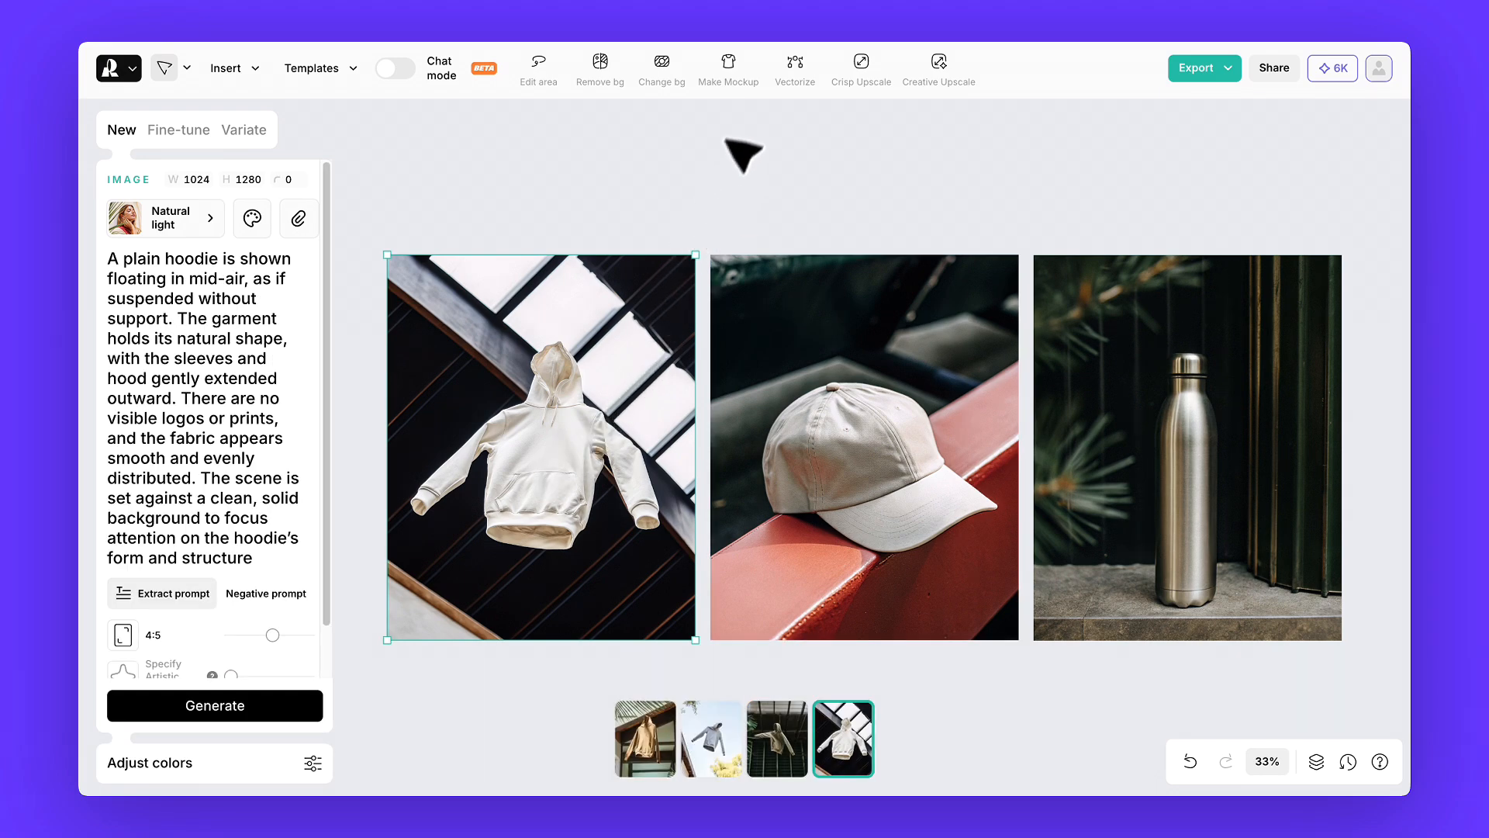
mouse_move(728, 64)
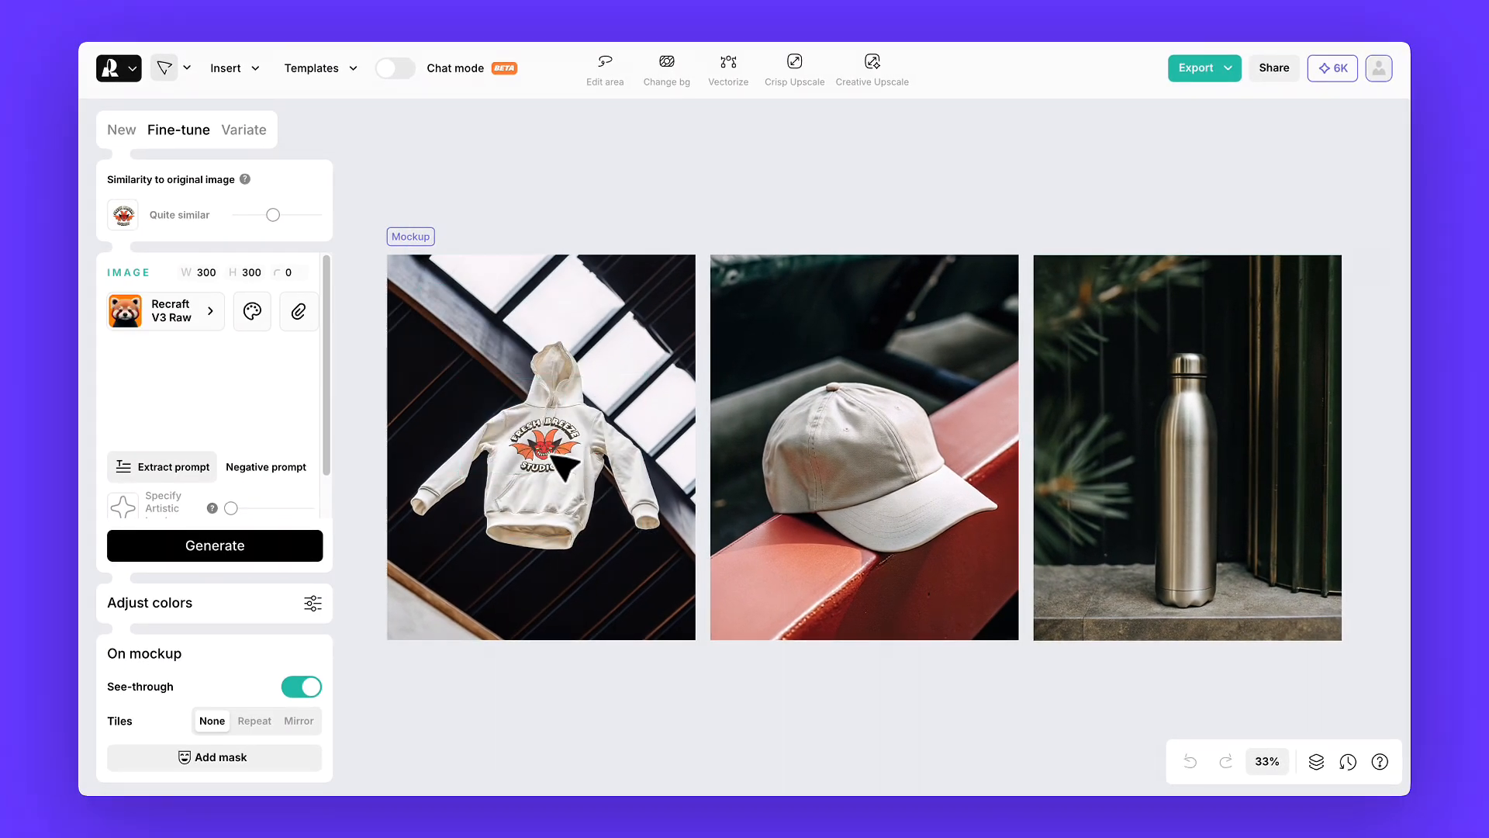
Place a logo design onto one of the mockup photos.
left_click(555, 447)
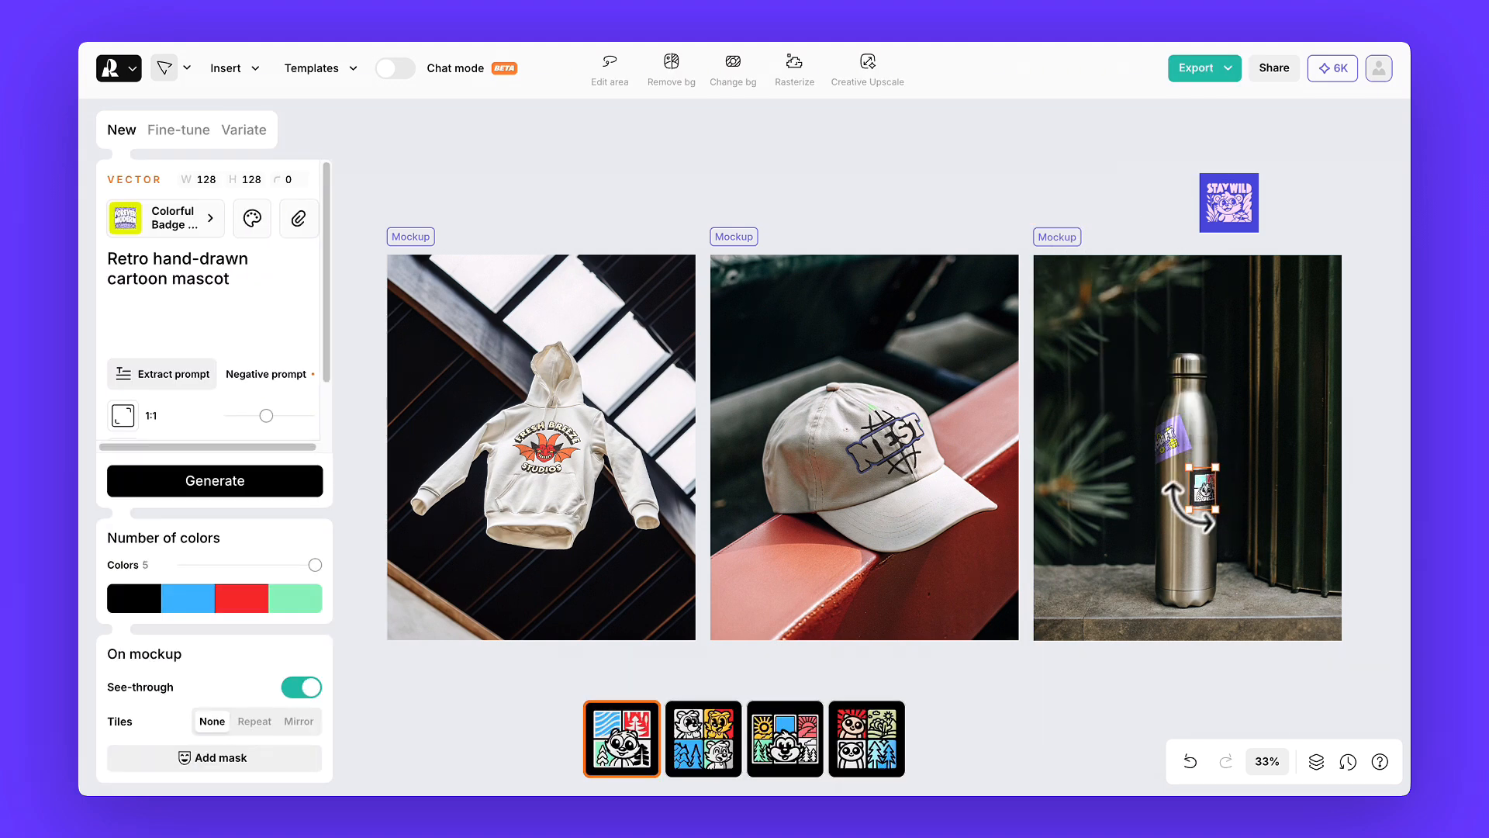
left_click(866, 737)
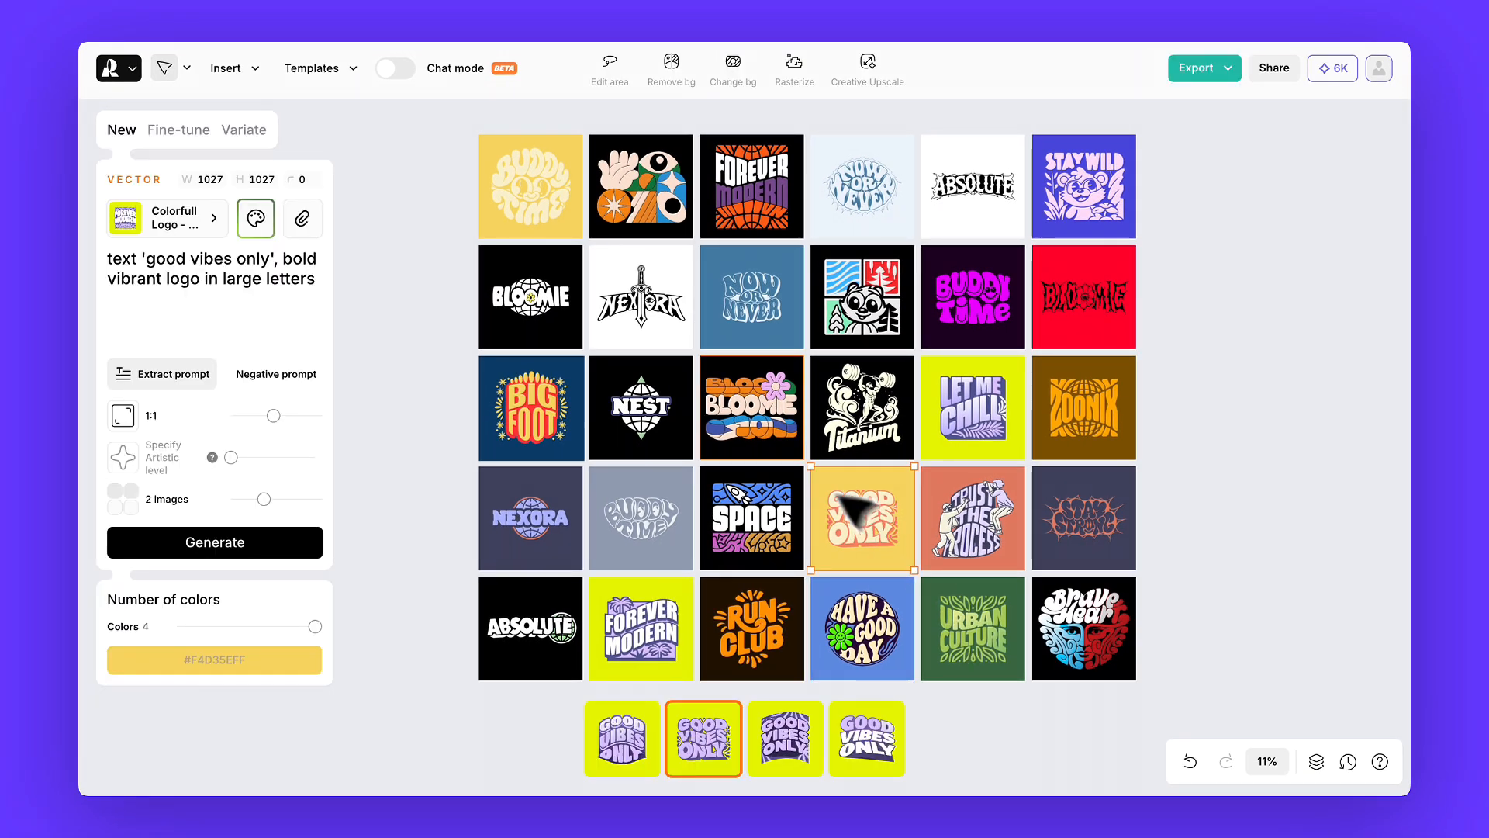
Add the Nexora and Good Vibes Only logos as stickers on the thermos mockup.
left_click(642, 295)
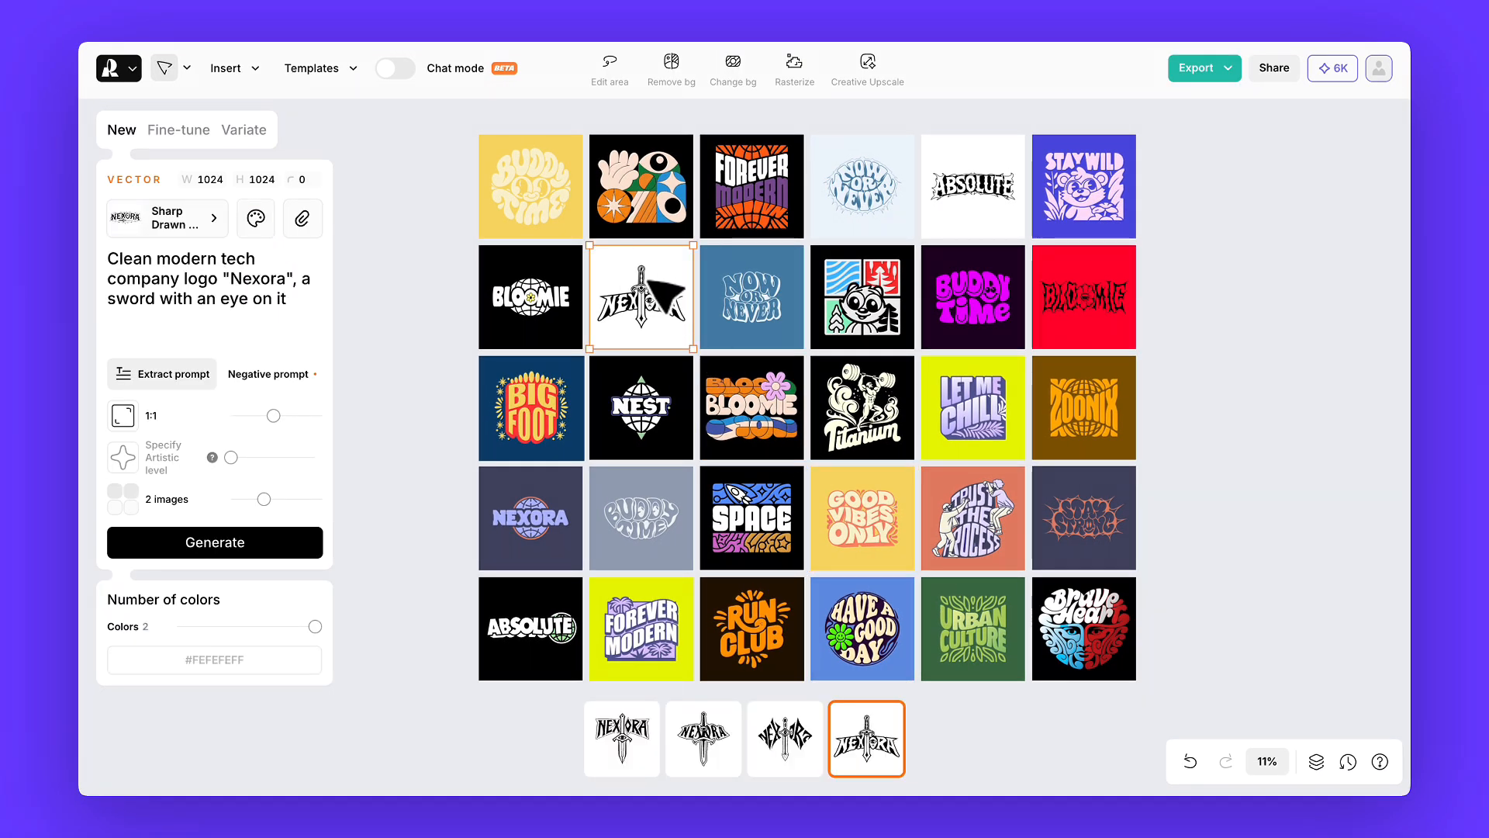
left_click(972, 295)
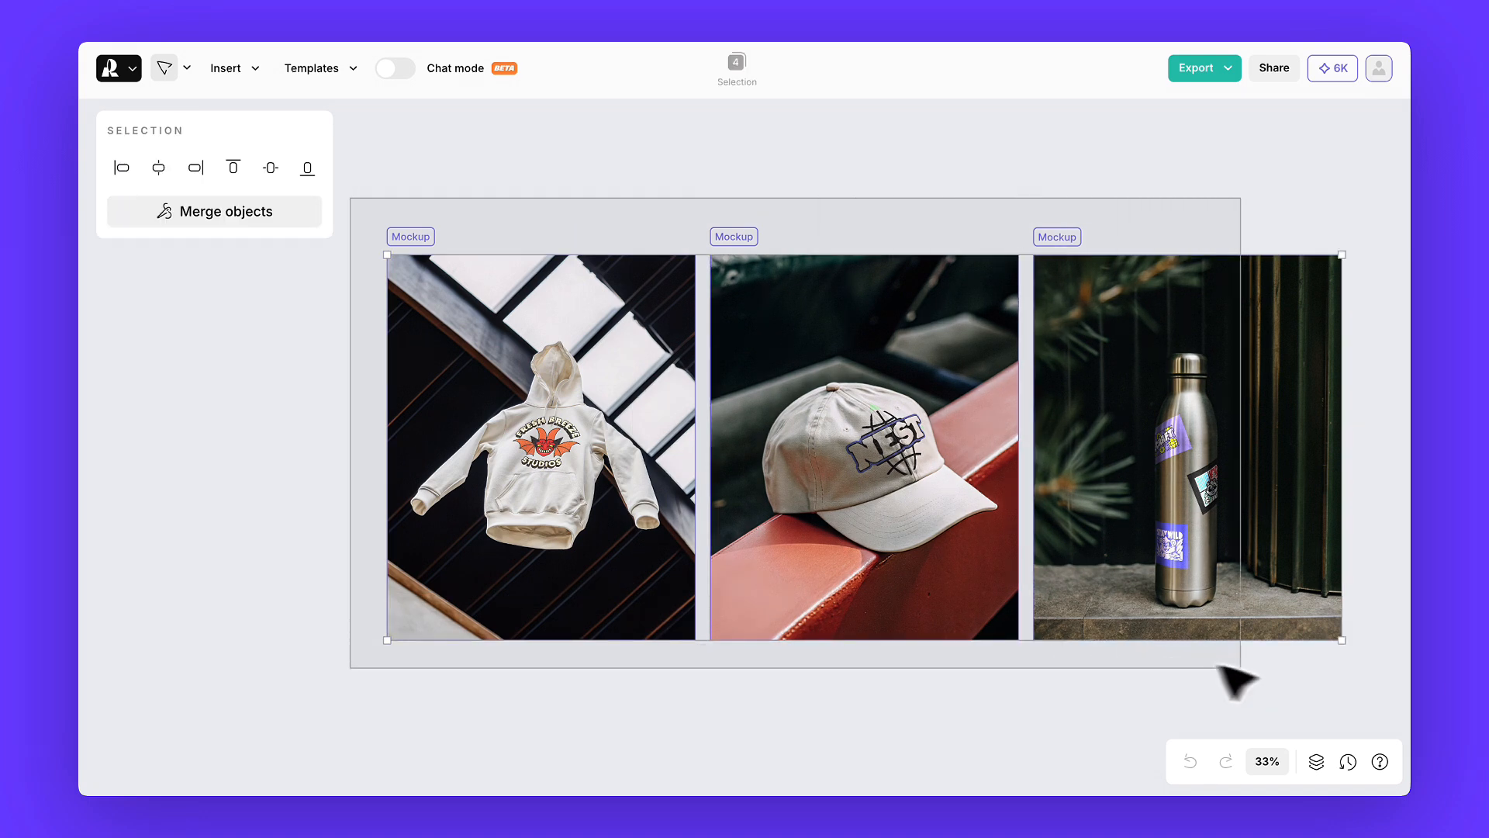
Export the hoodie, cap and thermos mockups together as JPG instead of PNG.
left_click(1198, 68)
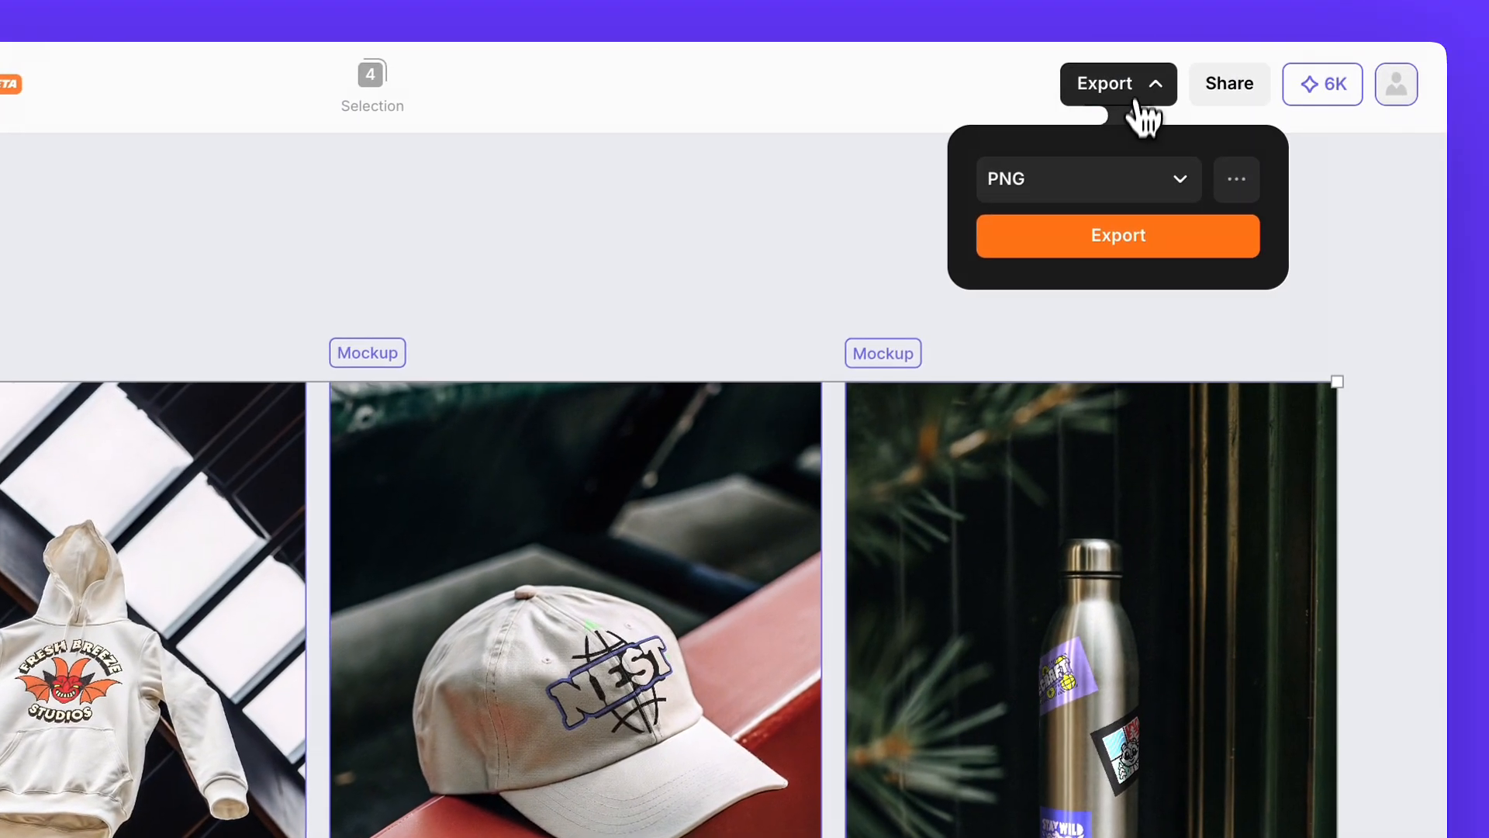
left_click(1087, 178)
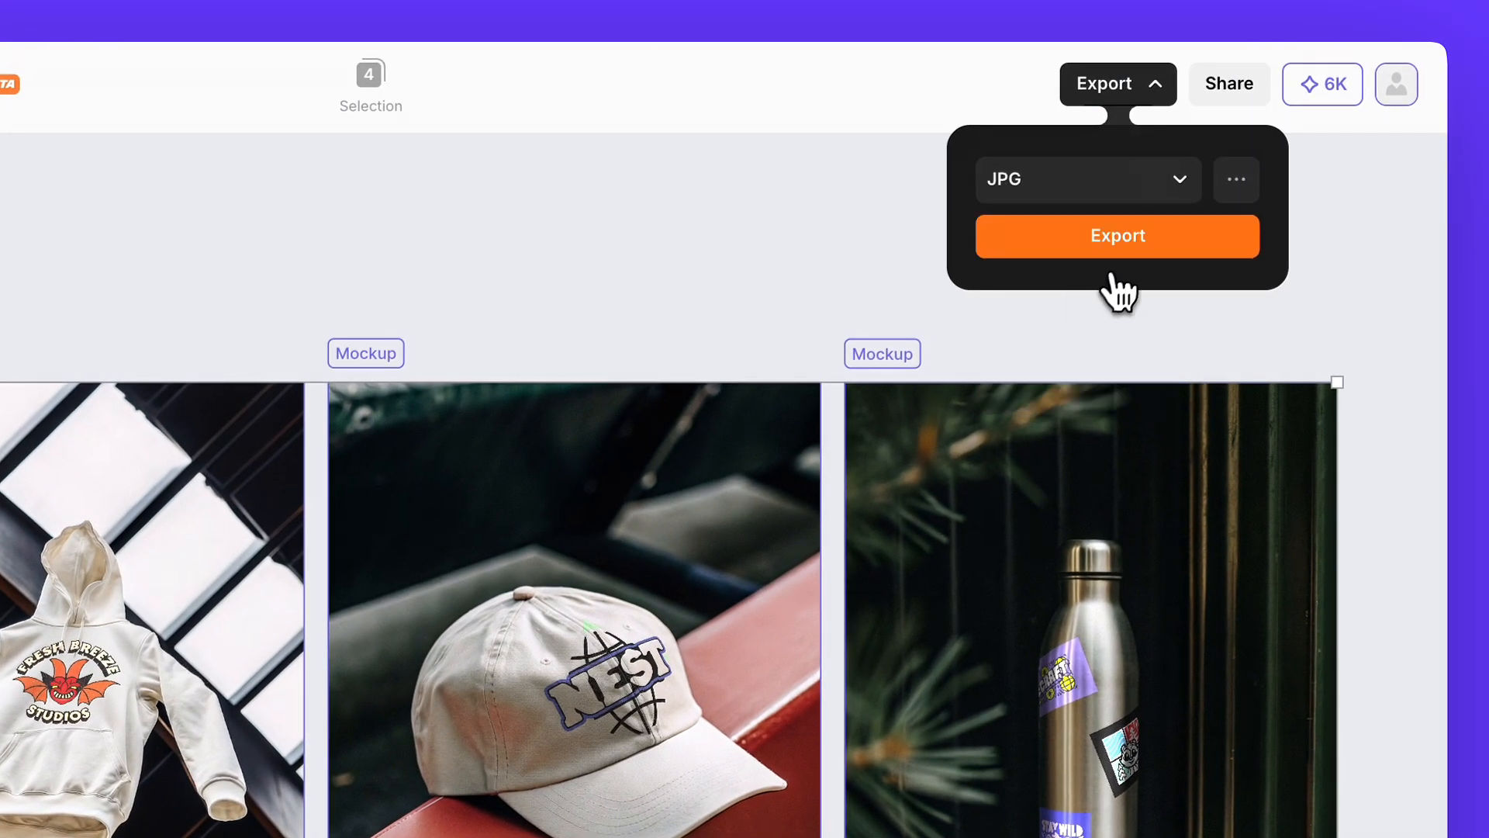
left_click(1116, 236)
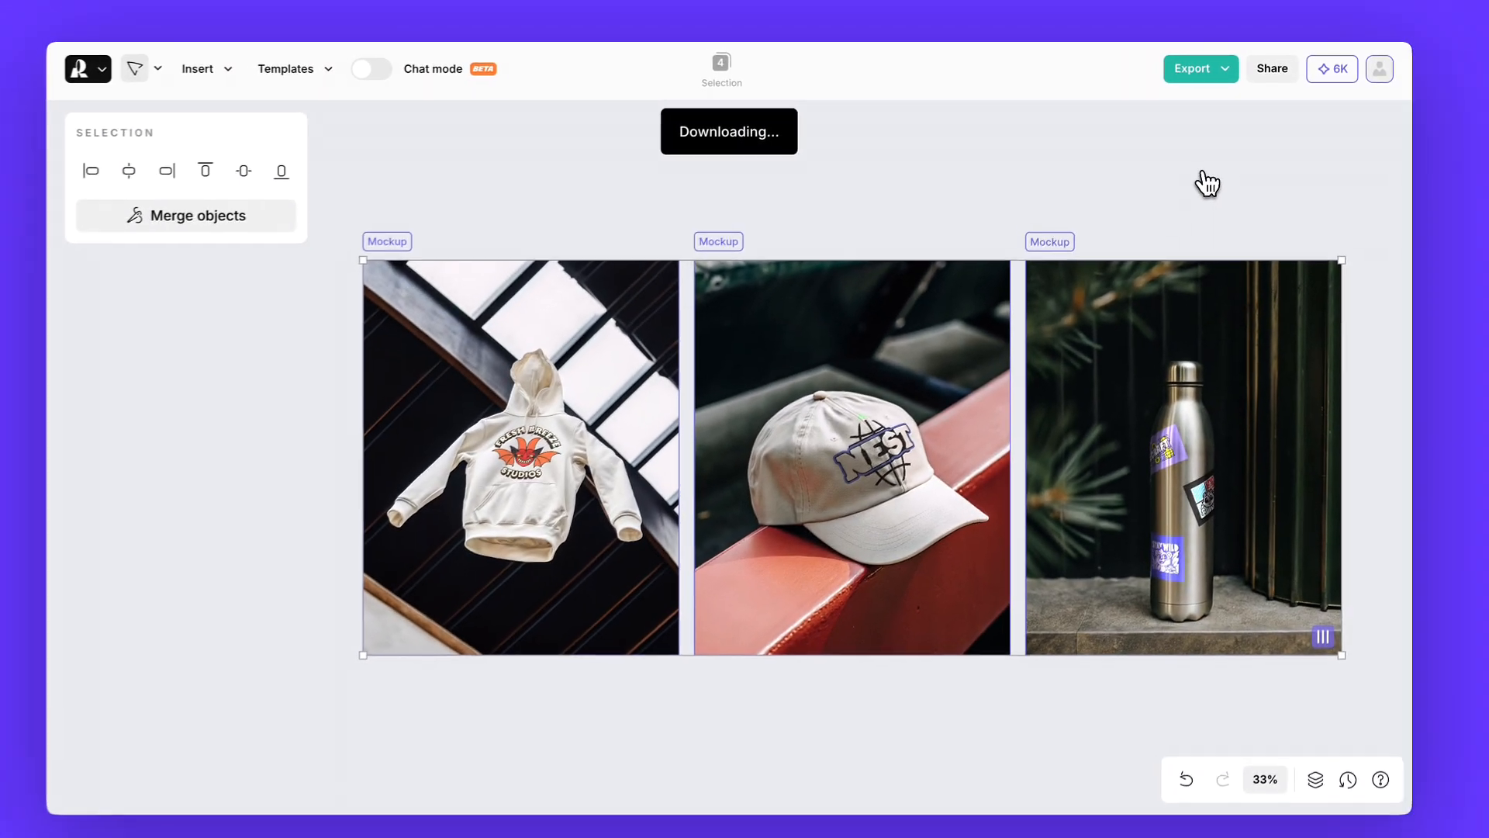